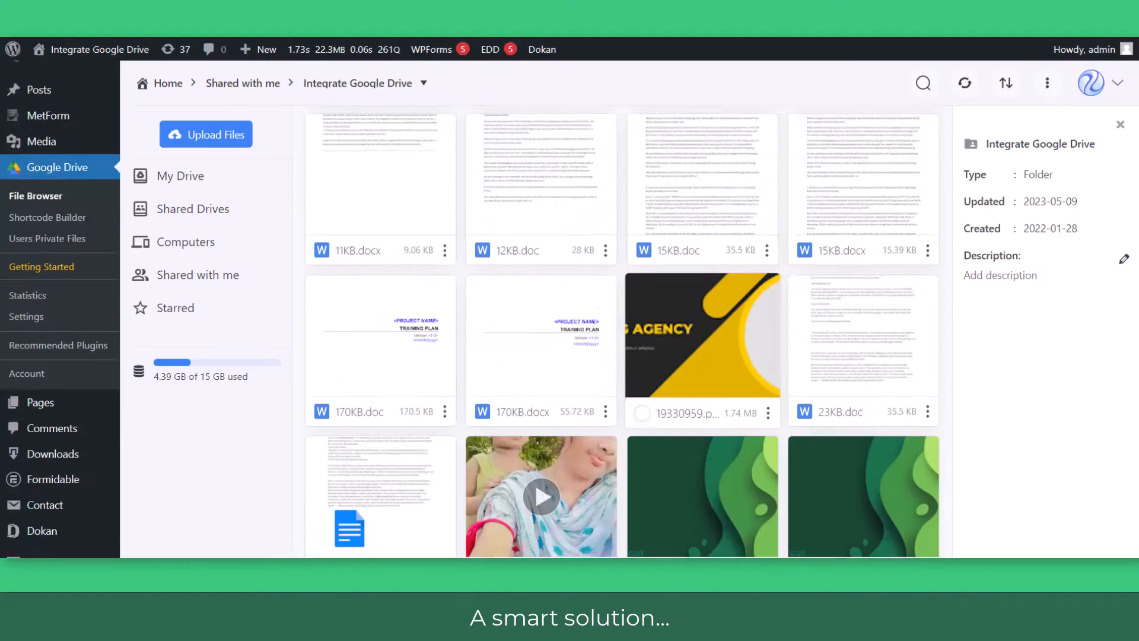
Scroll up to the subfolders and open the Images folder to list its photos
scroll("up", 3)
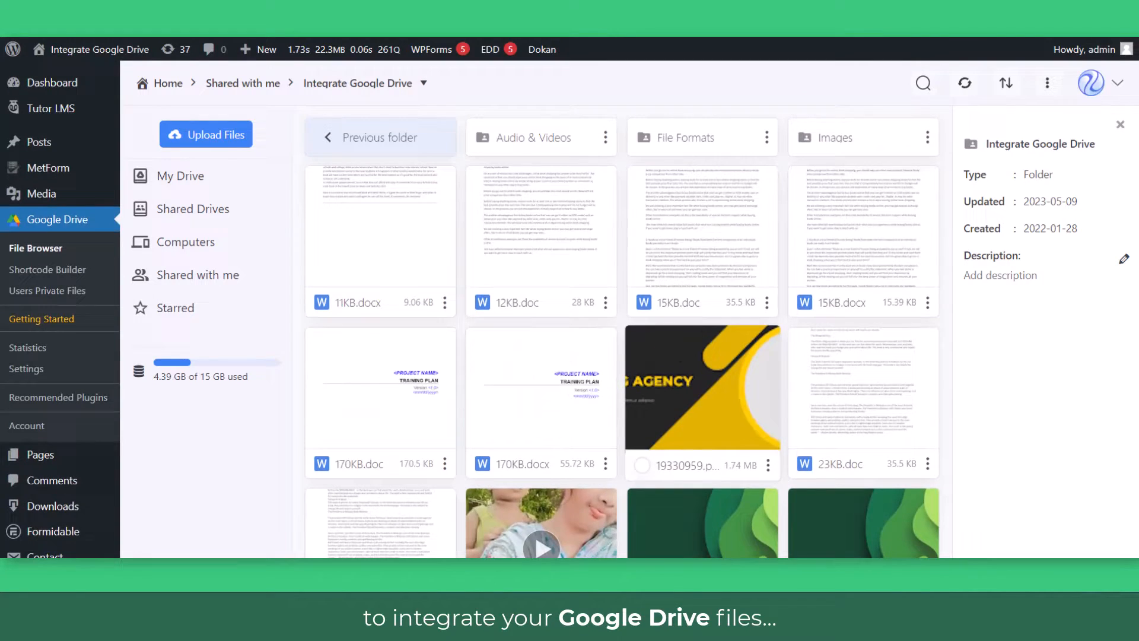
left_click(835, 137)
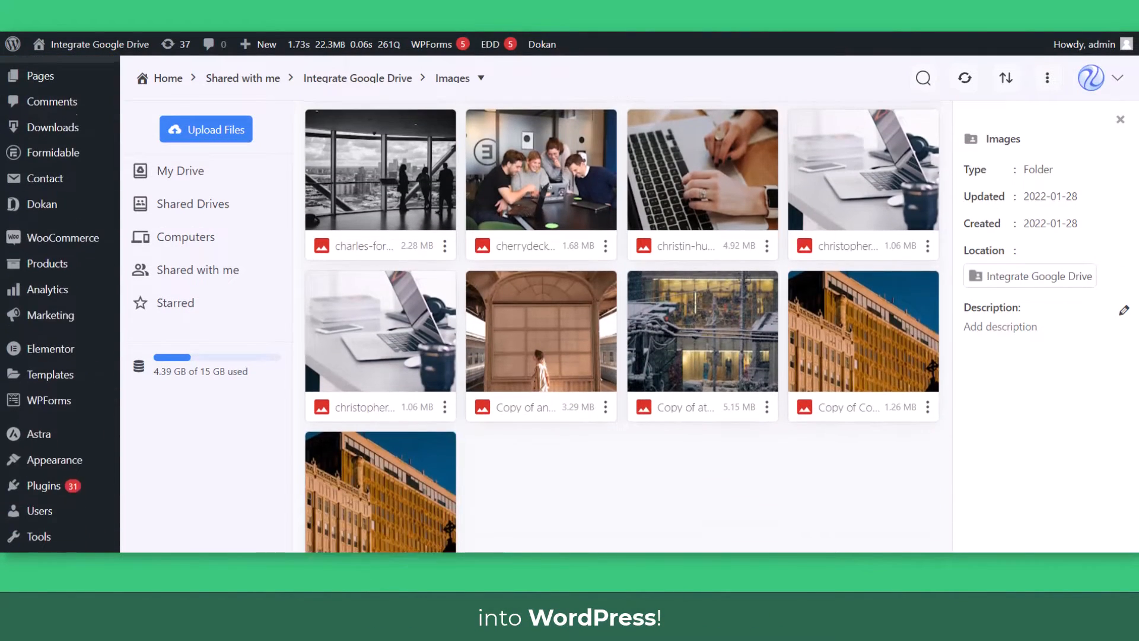